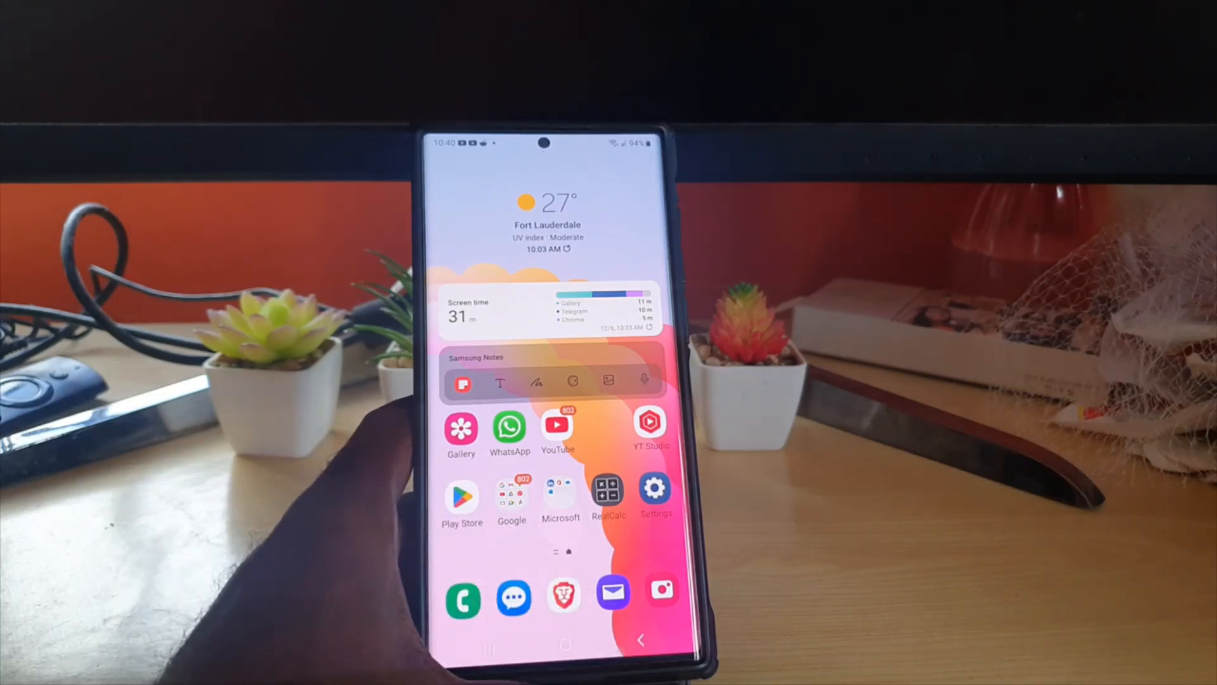
- Launch the Camera app from the home screen to photograph the three potted plants
{"action": "left_click", "coordinate": [662, 593]}
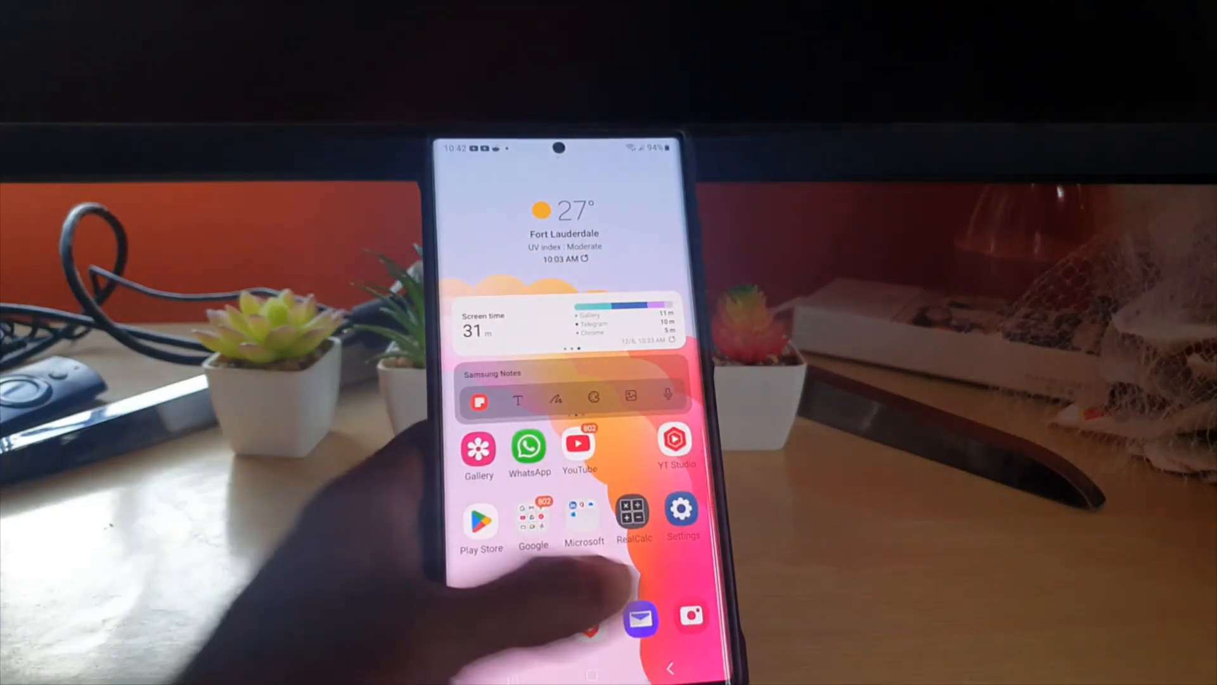
- Launch the Camera app from the home screen again, framing the three potted plants
{"action": "left_click", "coordinate": [691, 617]}
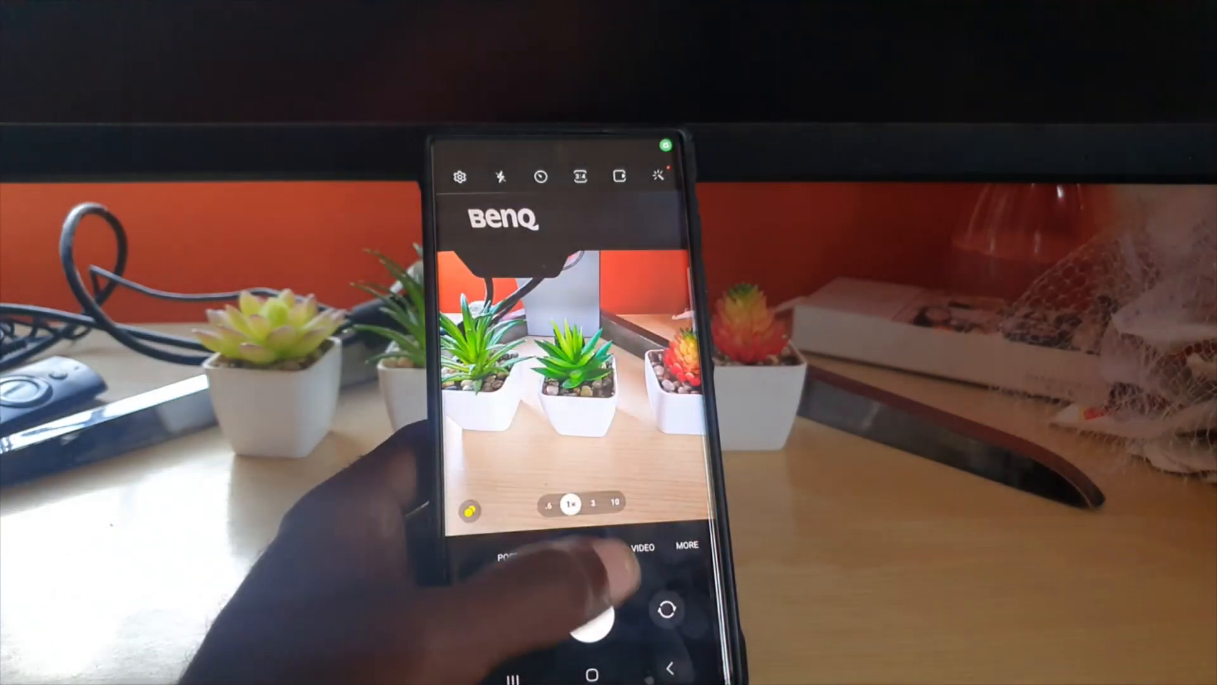